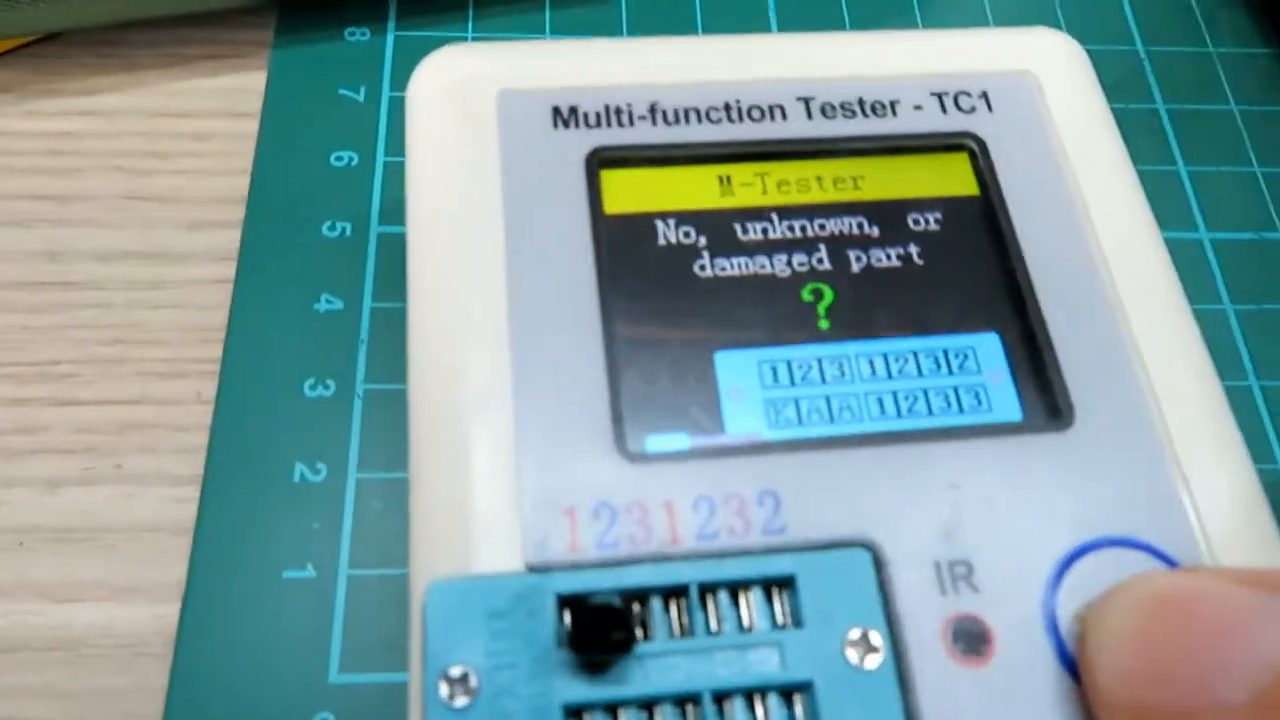
click(940, 530)
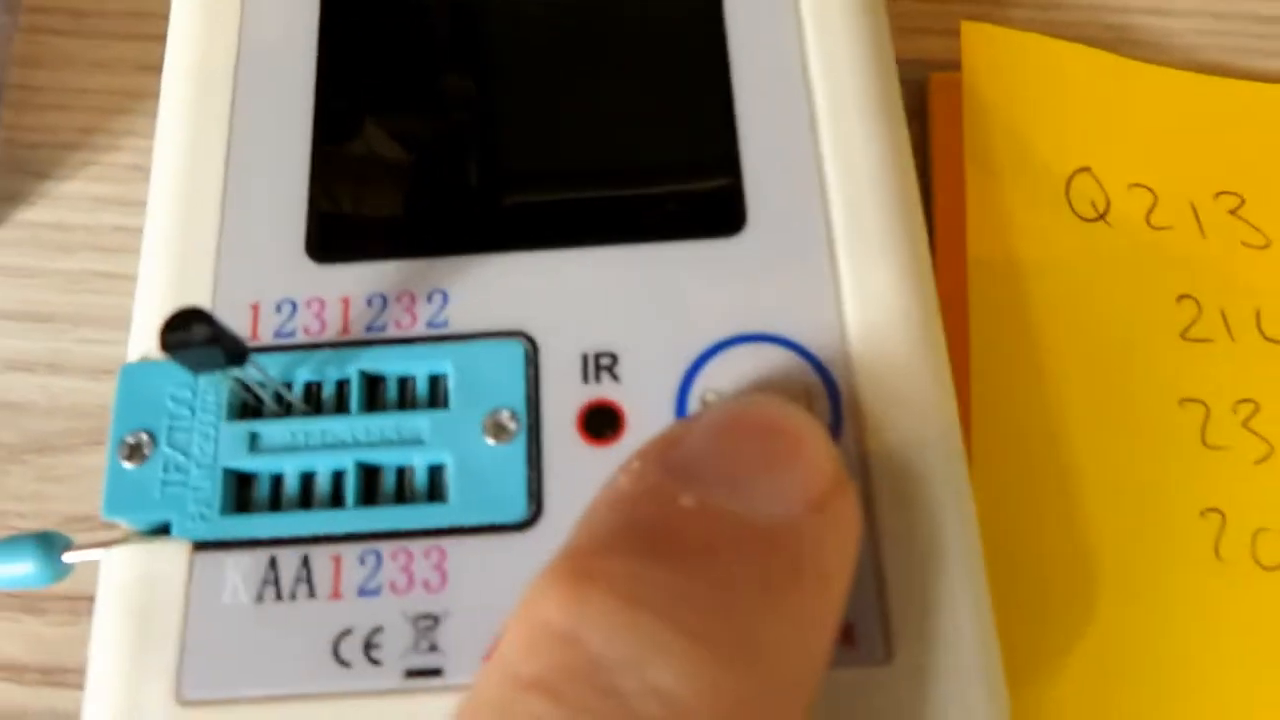
click(756, 390)
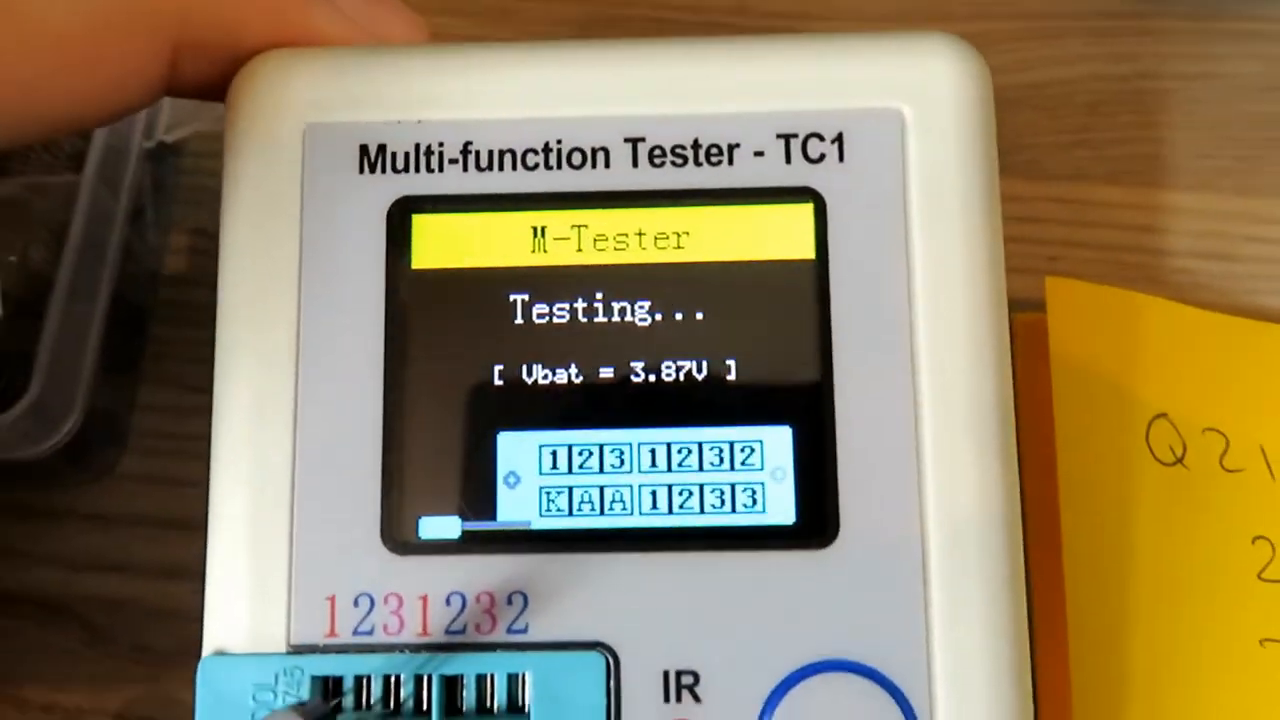